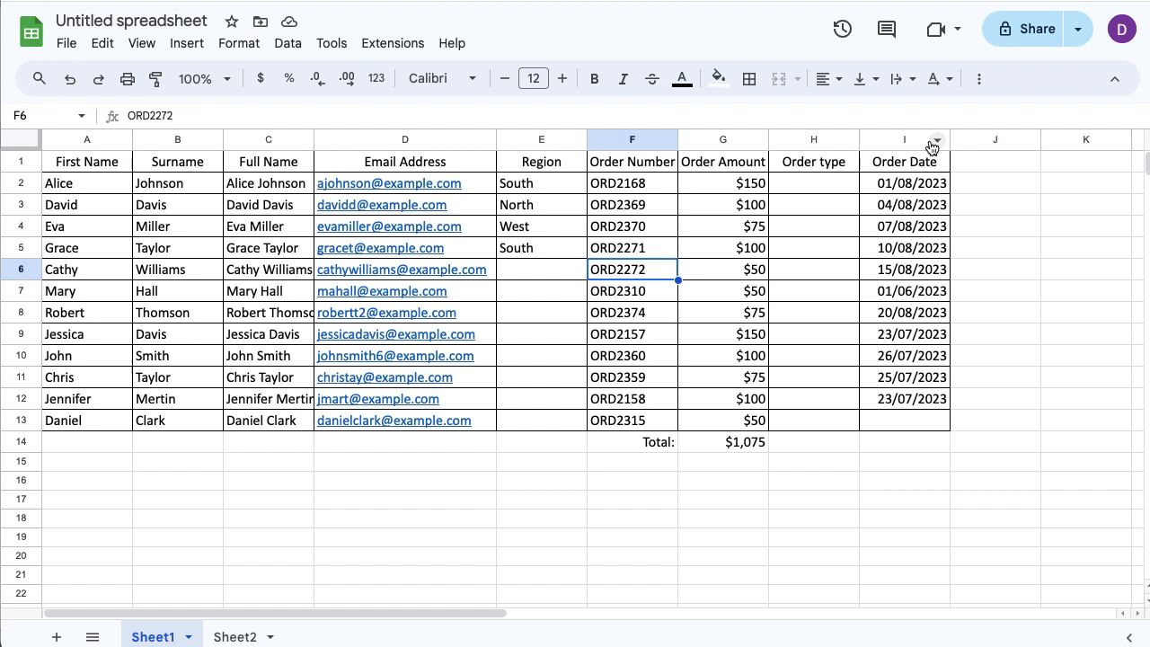
mouse_move(923, 437)
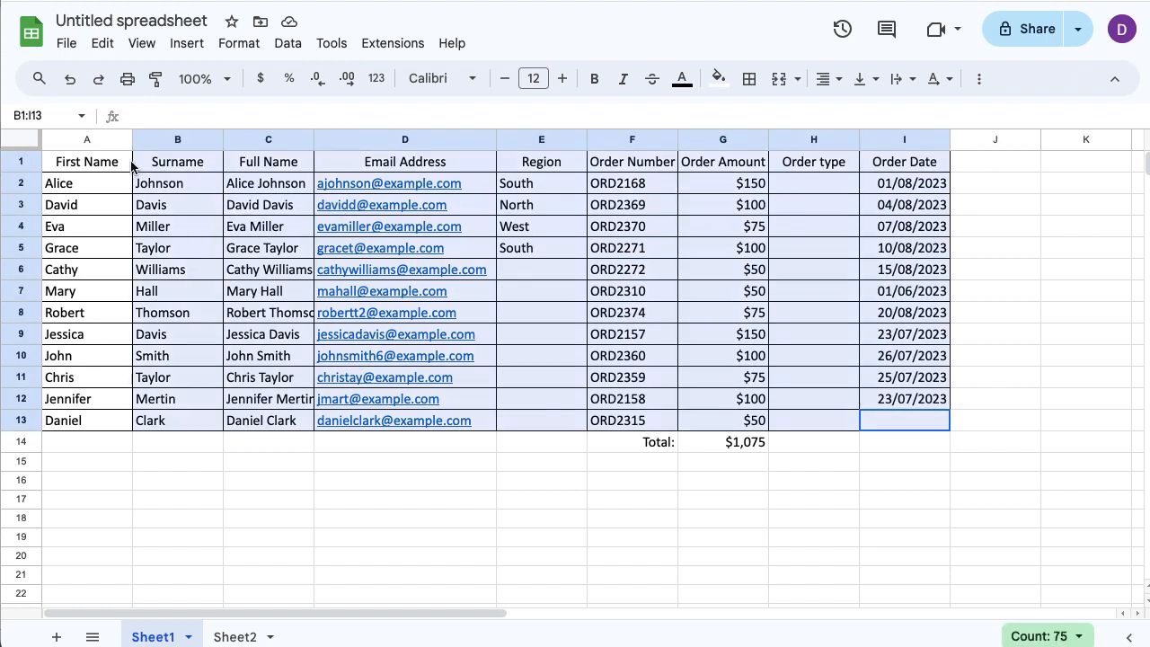
- Extend the selection so the whole order table A1:I13 is highlighted
left_click(86, 162)
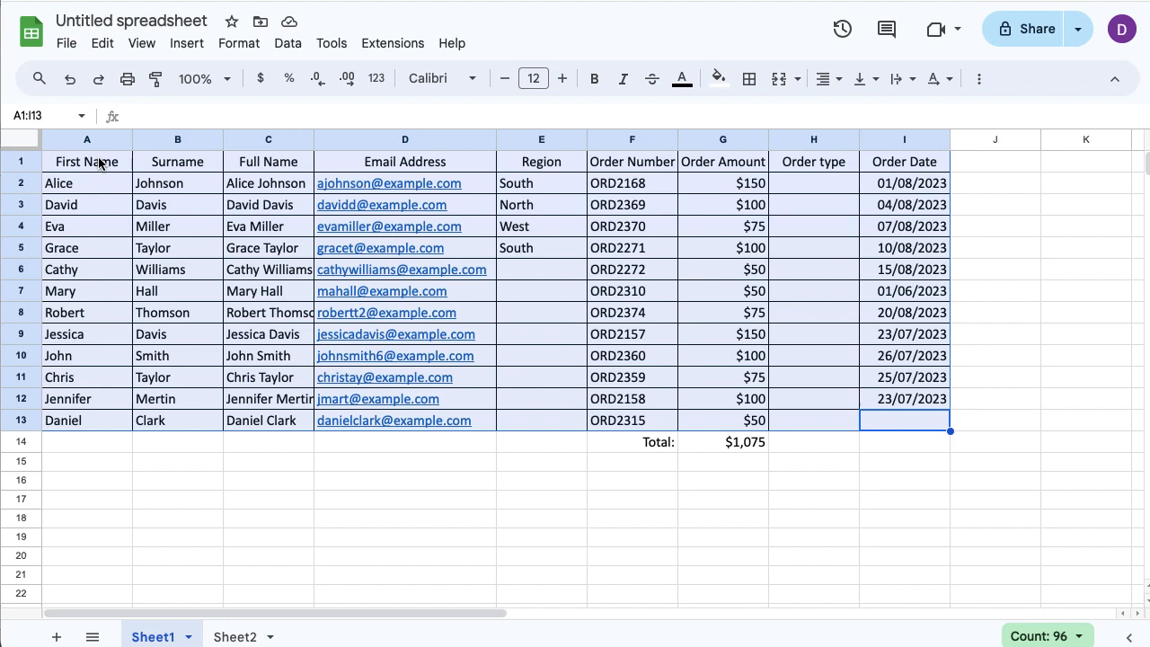
mouse_move(237, 44)
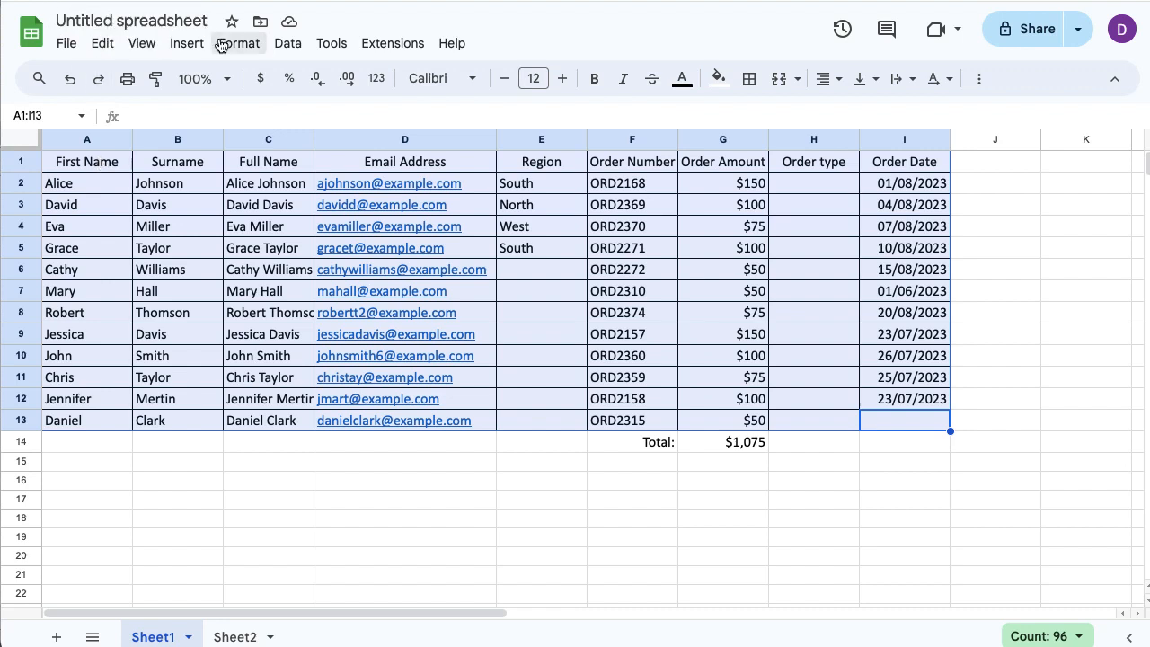
- Apply Format > Alternating colors to A1:I13 with Header checked and the default gray style
left_click(237, 44)
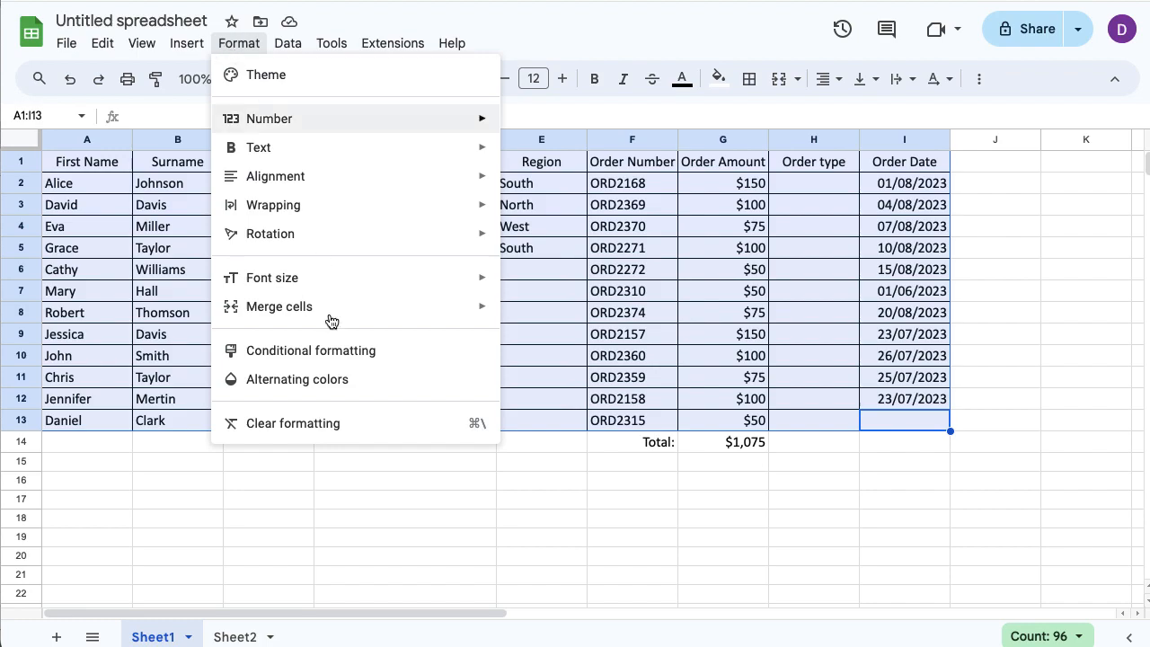
mouse_move(338, 377)
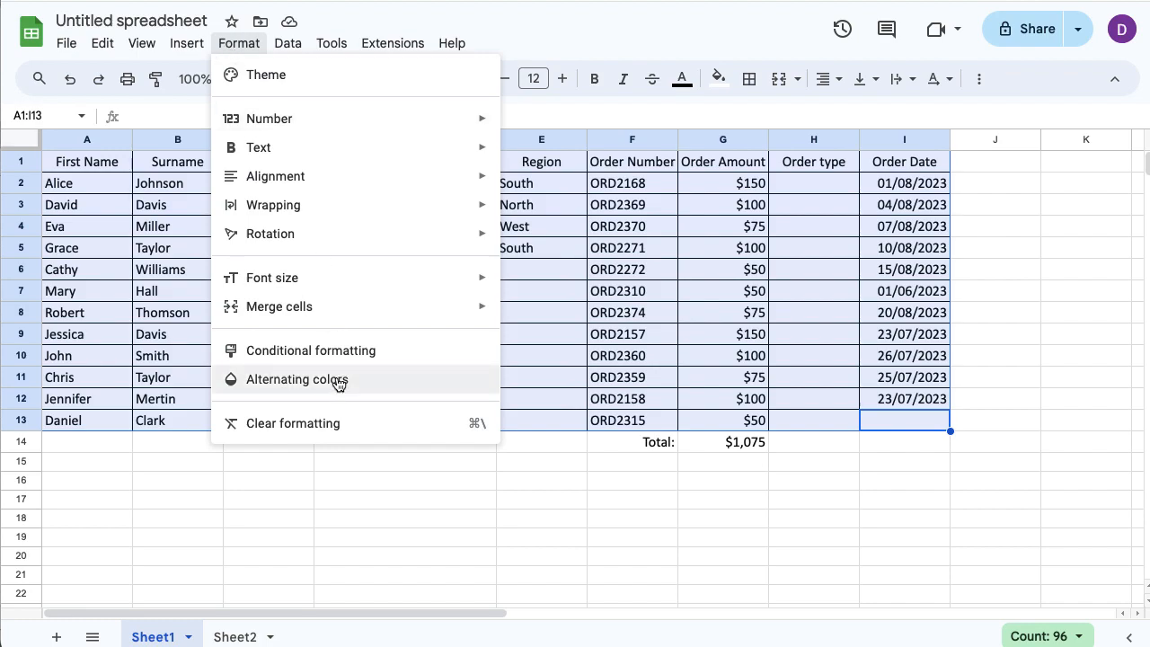
left_click(296, 378)
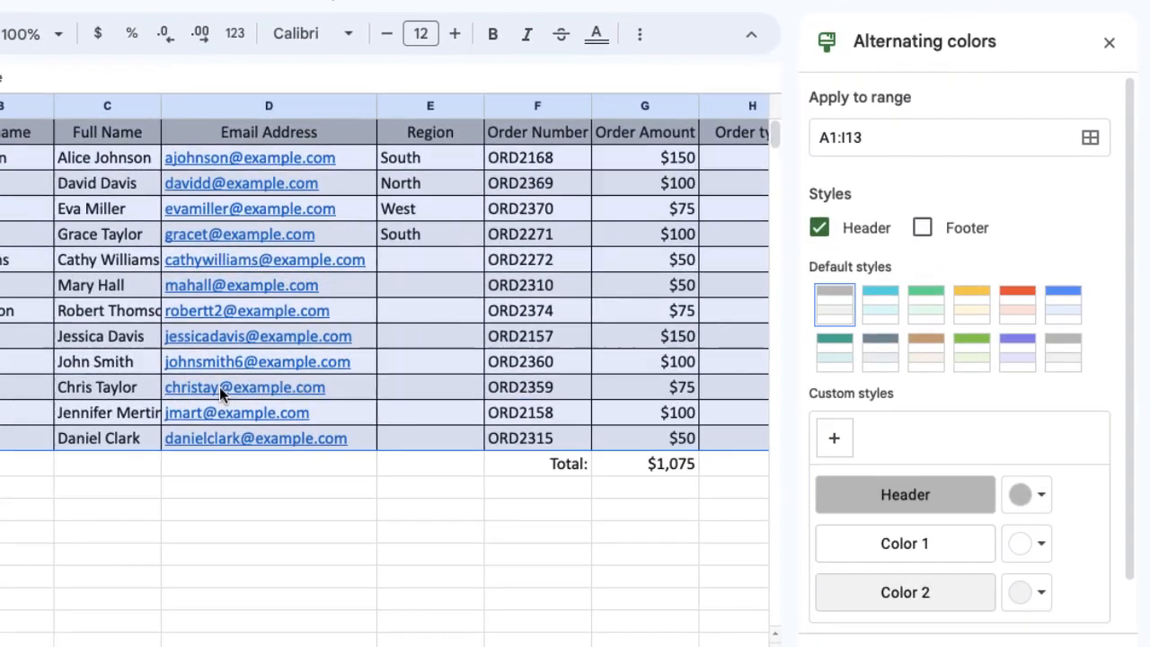
scroll("down", 3)
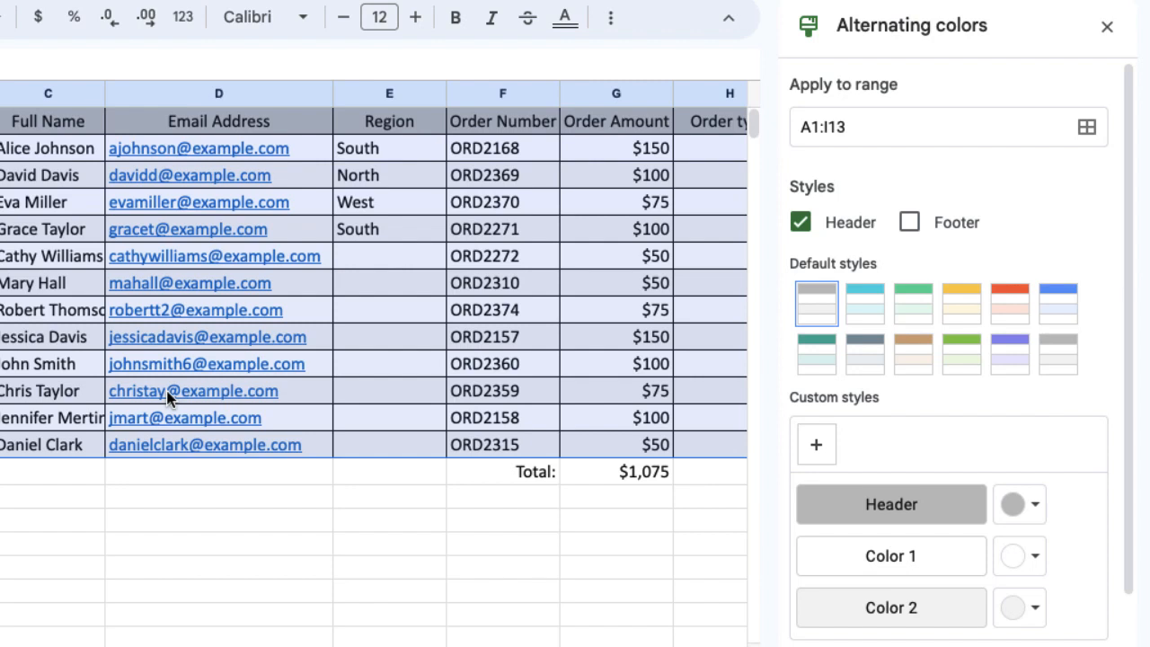
mouse_move(848, 402)
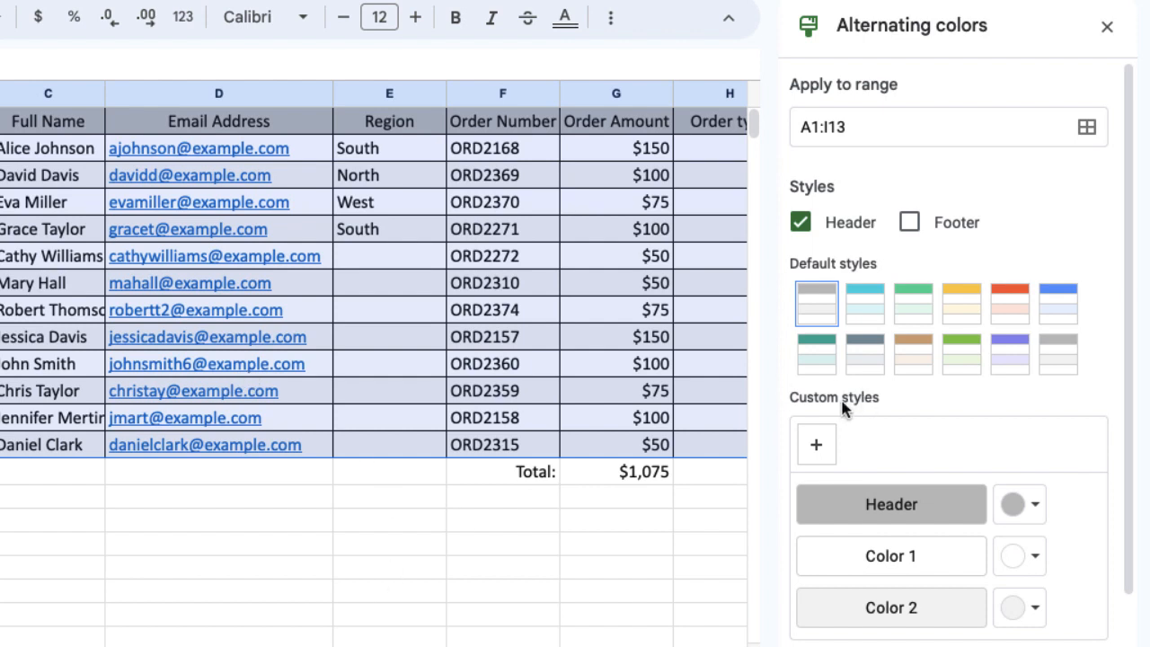
mouse_move(1112, 535)
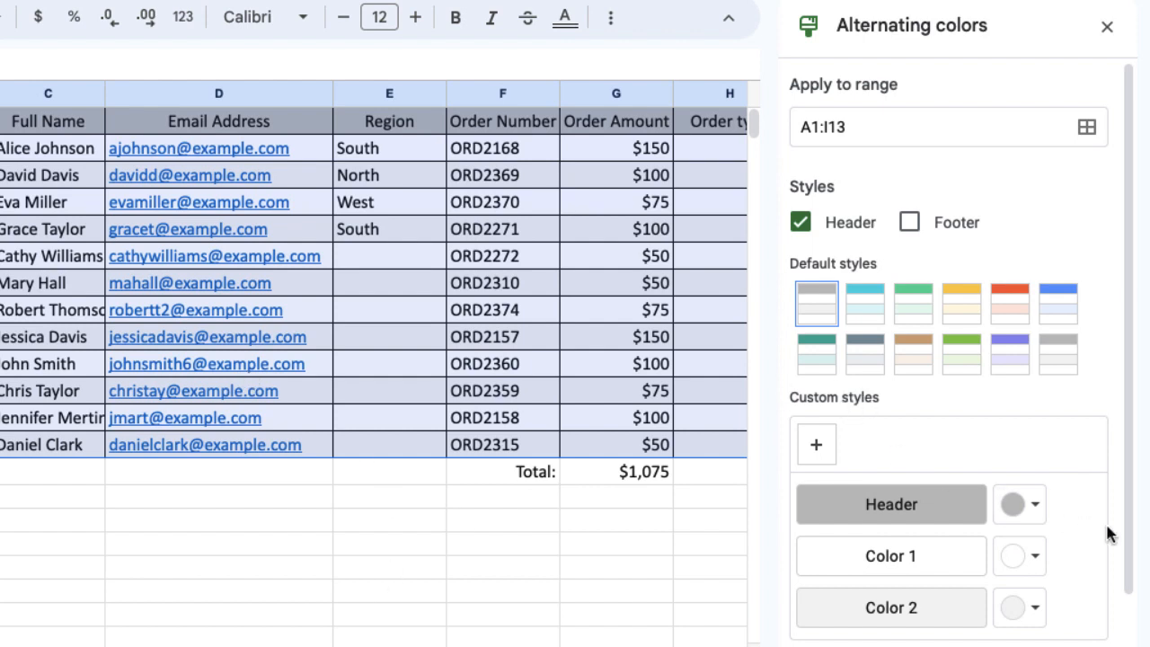
scroll("down", 3)
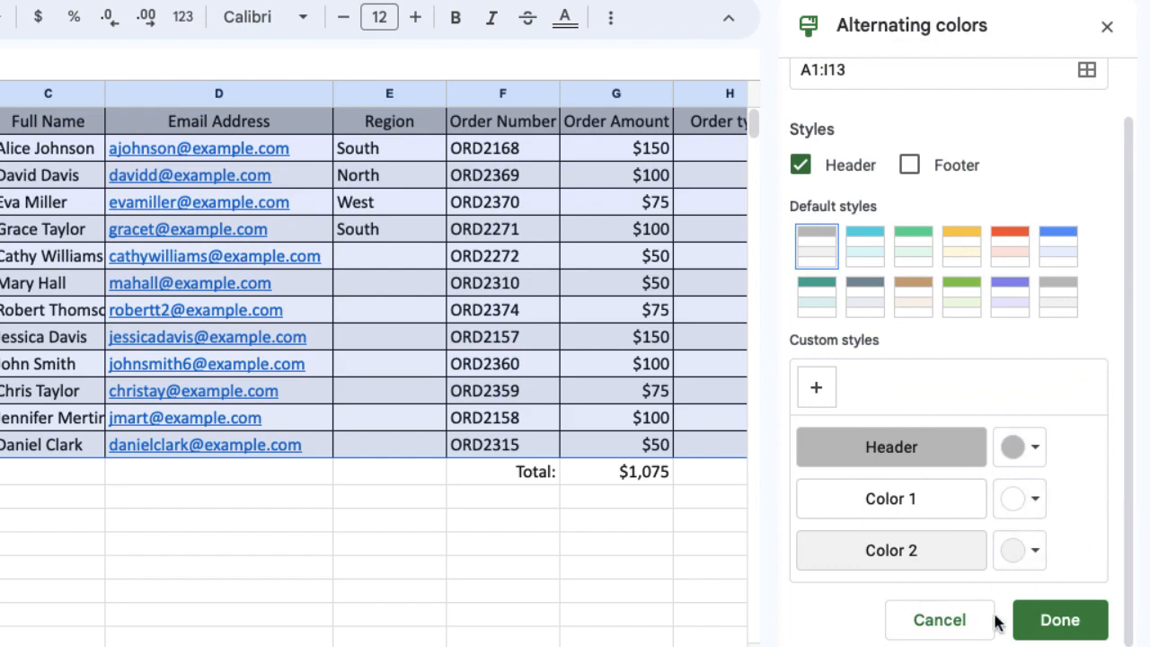
- Confirm the alternating colours with Done and deselect the table to view the banding
left_click(1060, 620)
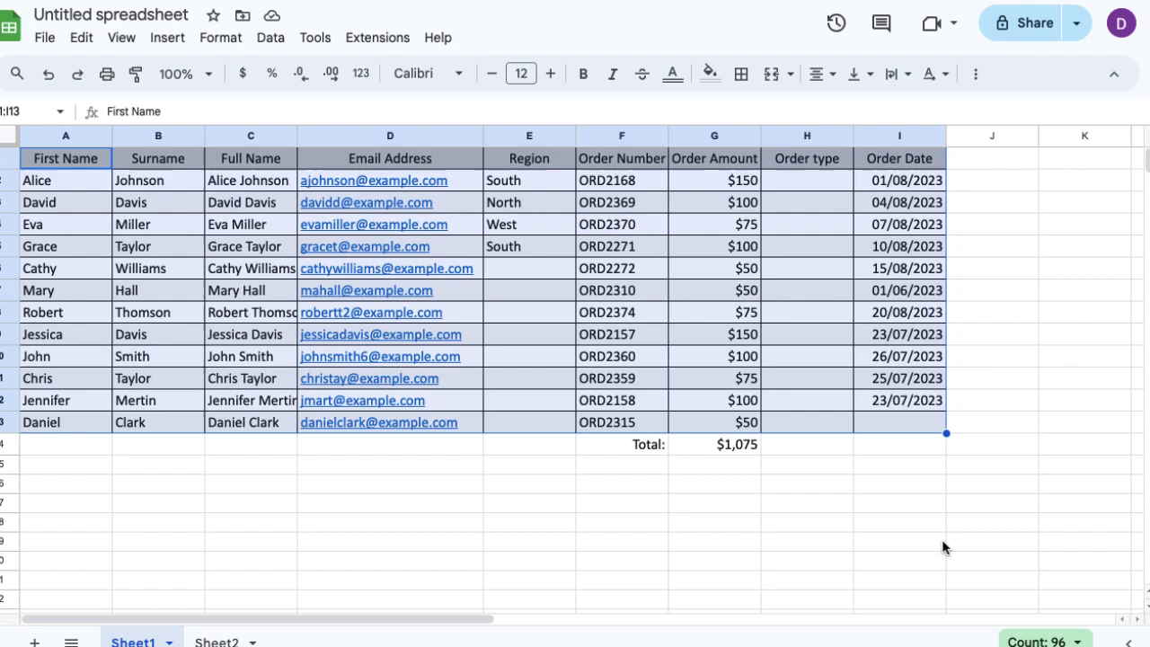
left_click(903, 535)
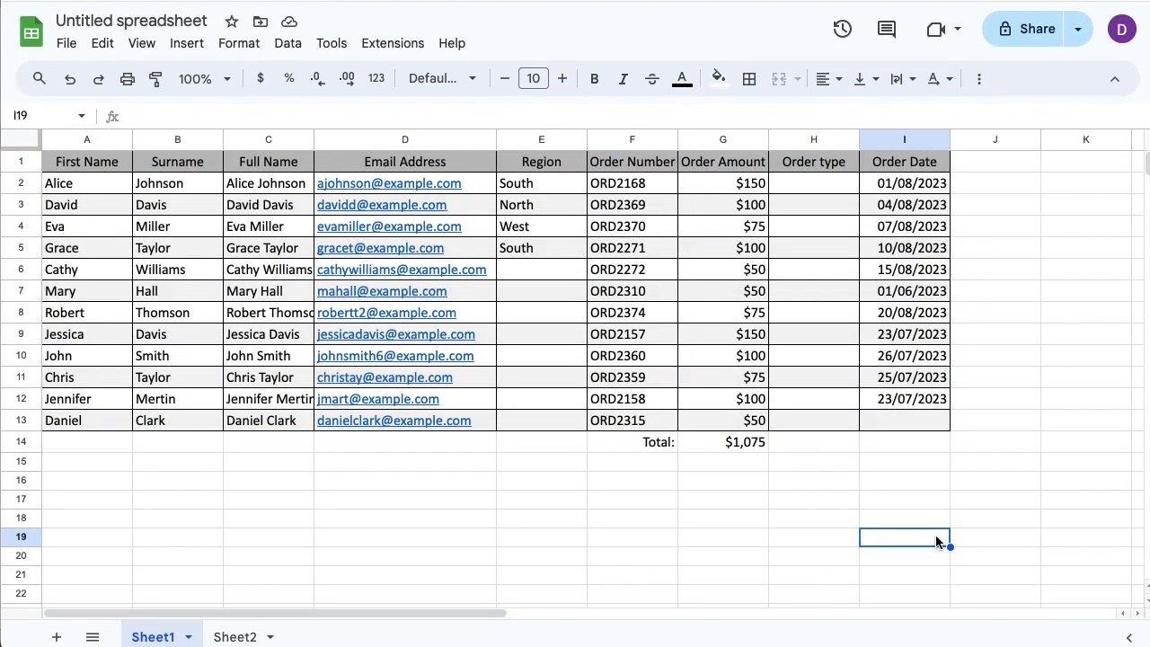
mouse_move(955, 627)
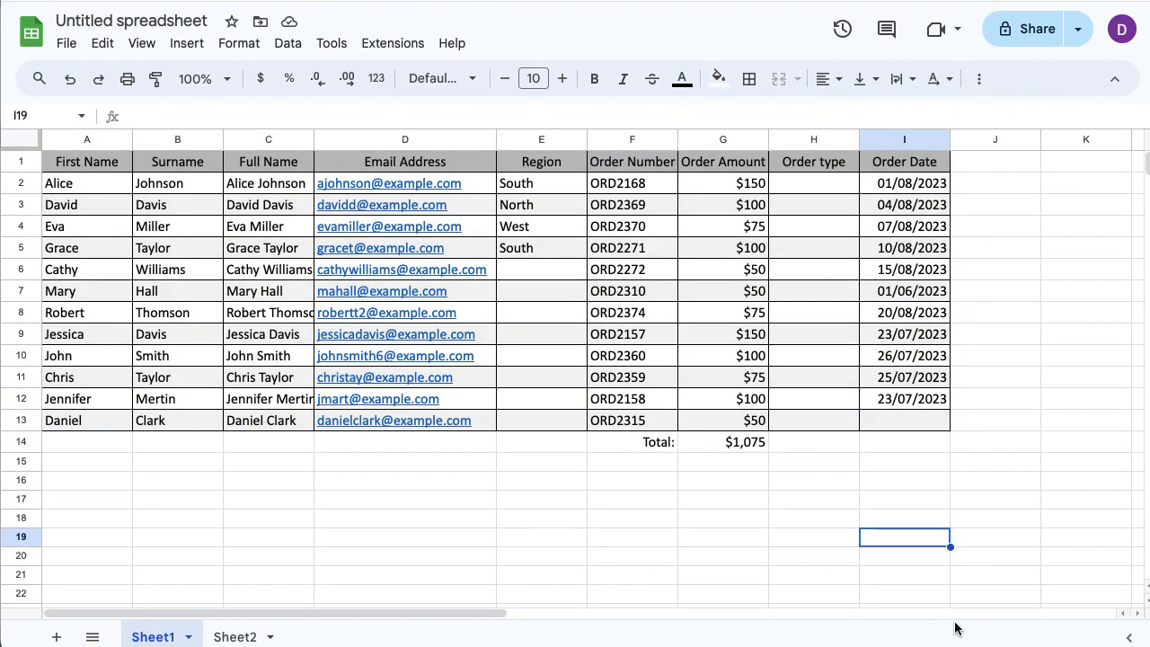
mouse_move(961, 636)
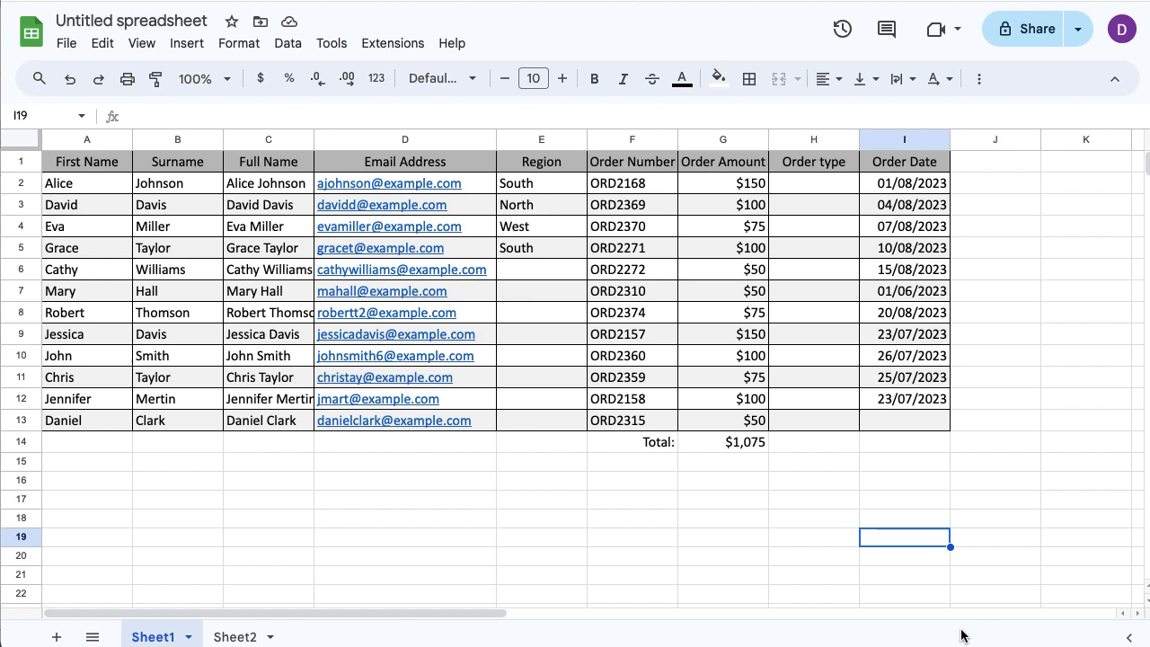
- Adjust Chrome's page zoom back down to 100% so the full table and $1,075 total show
left_click(1121, 28)
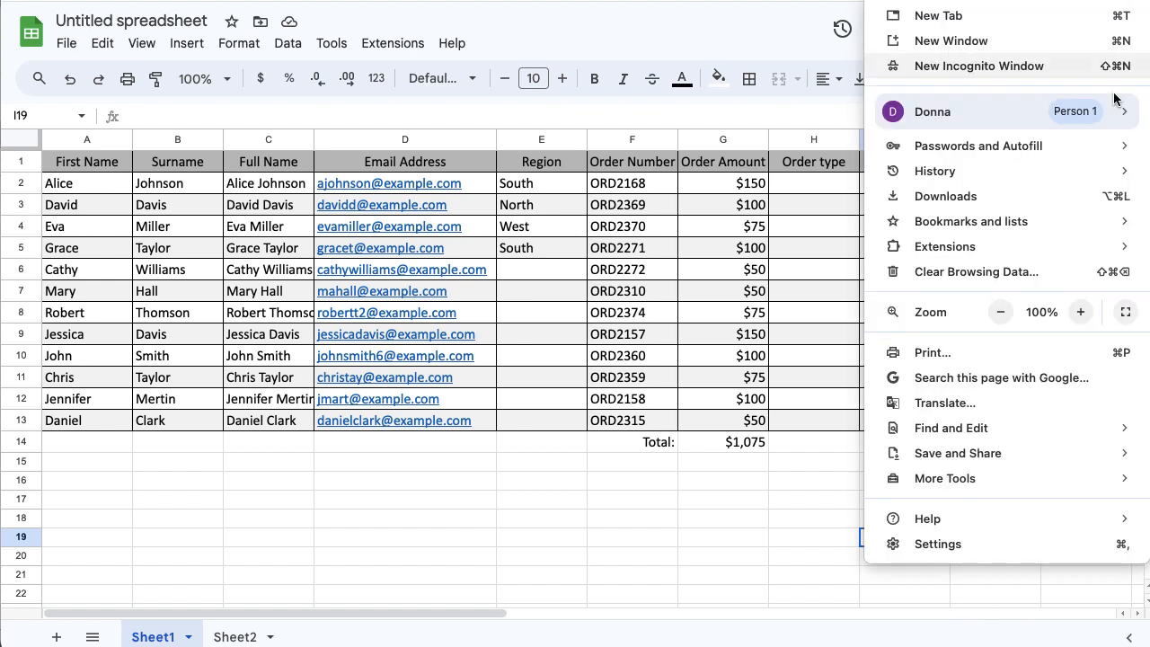
left_click(1080, 313)
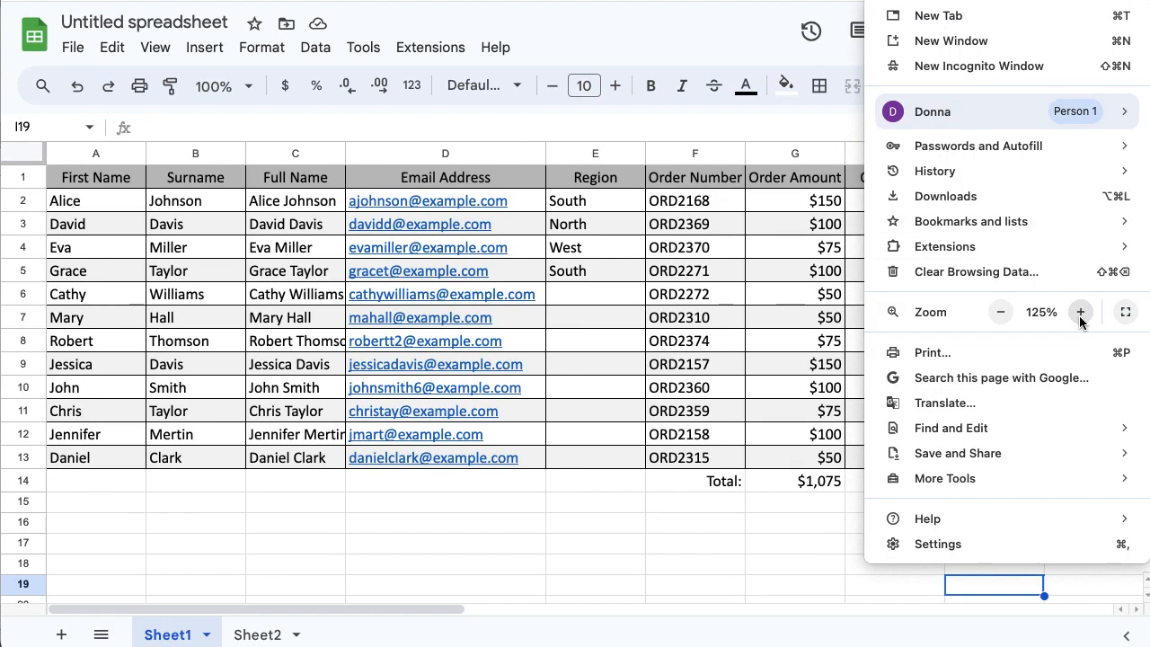
left_click(1082, 312)
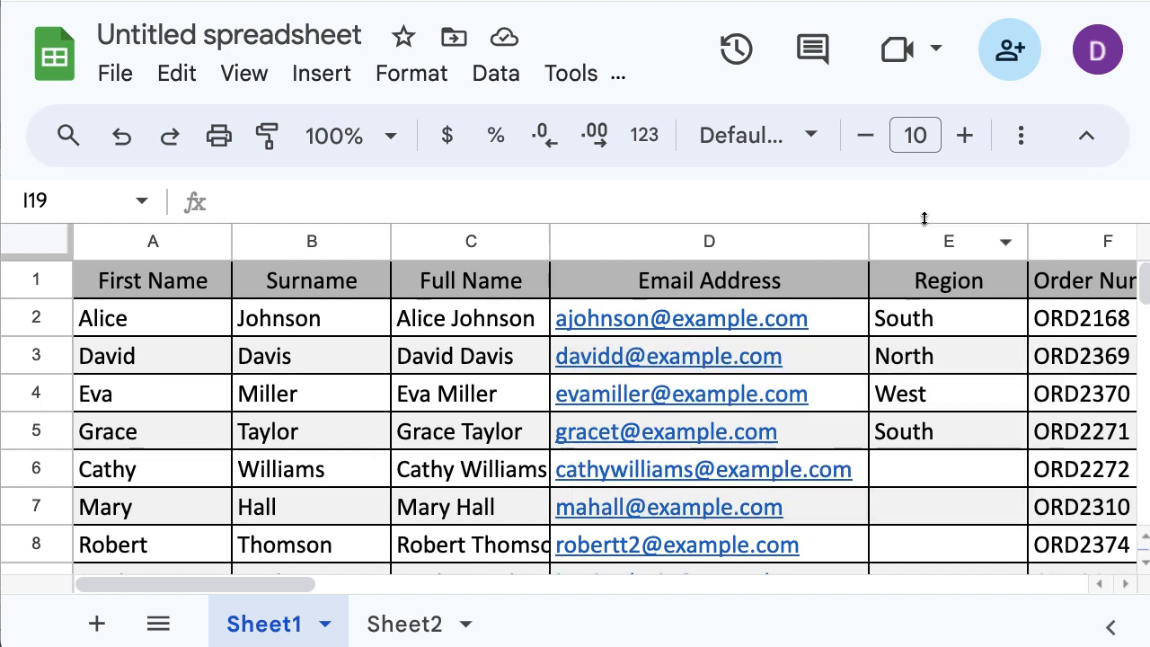
mouse_move(915, 198)
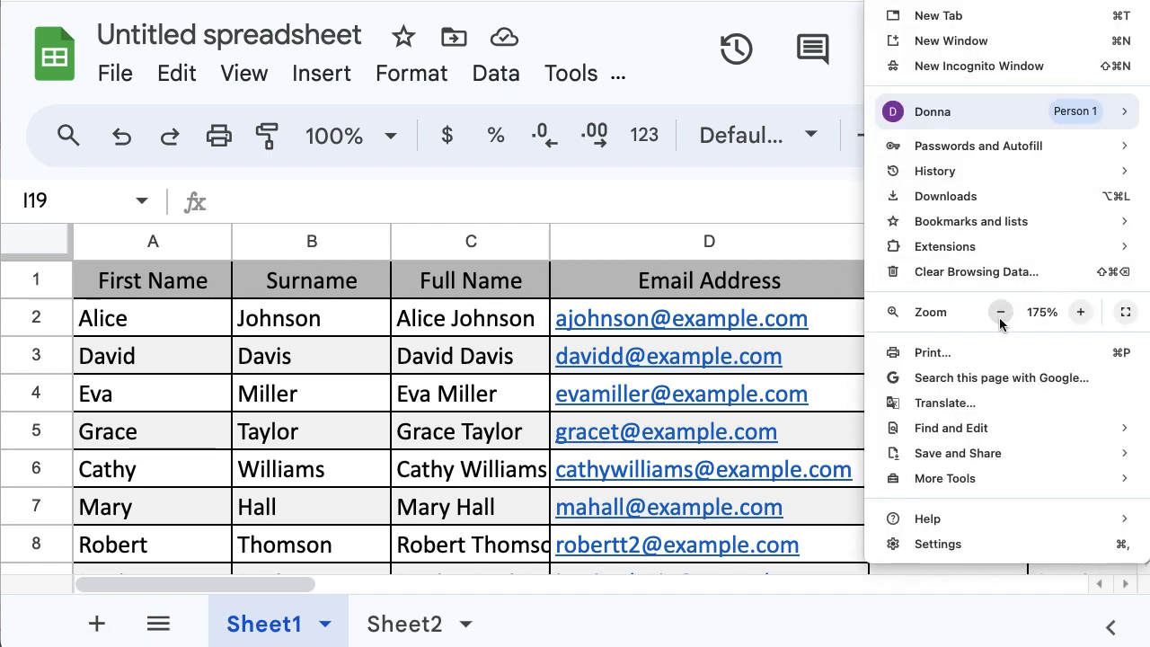
left_click(999, 313)
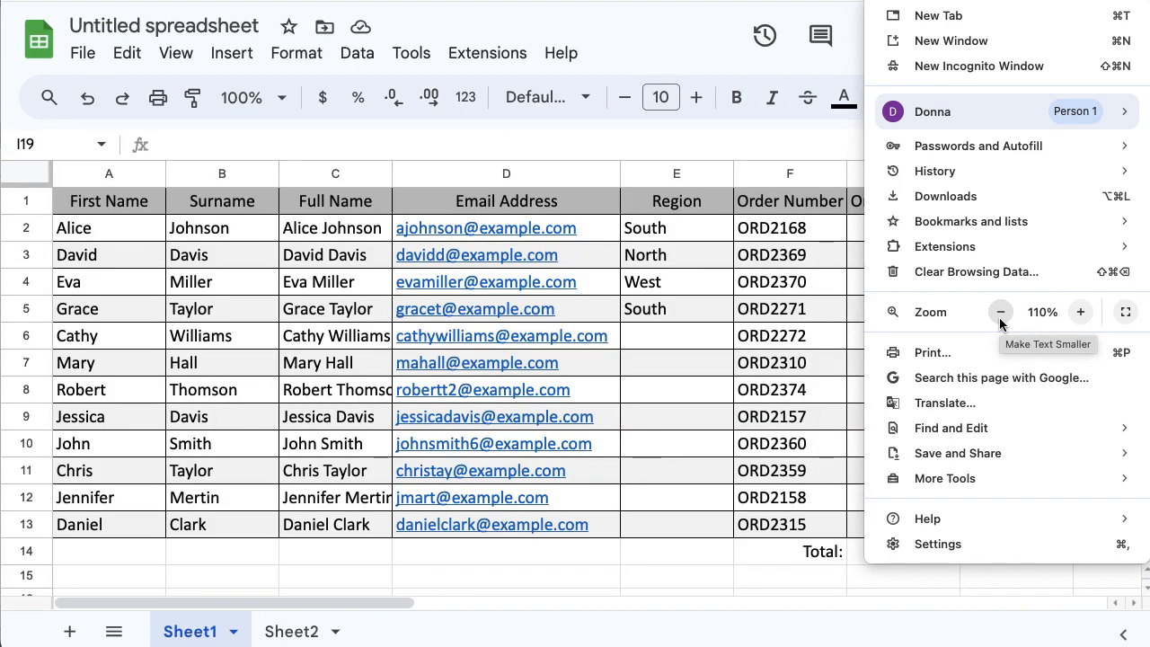
left_click(998, 312)
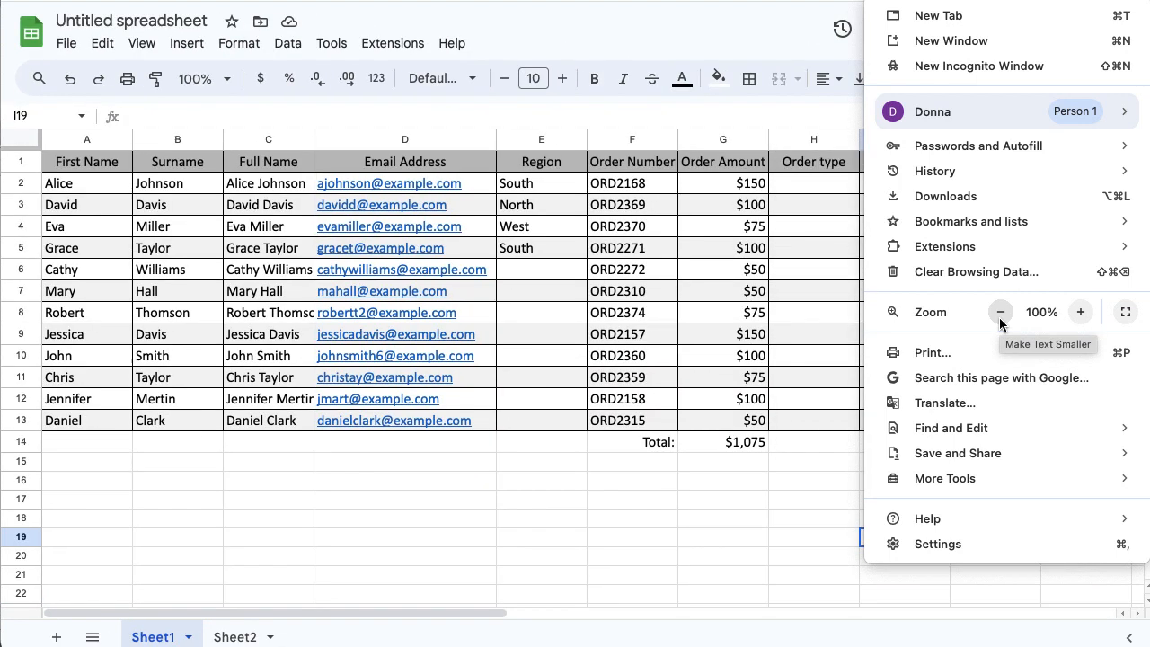
left_click(306, 103)
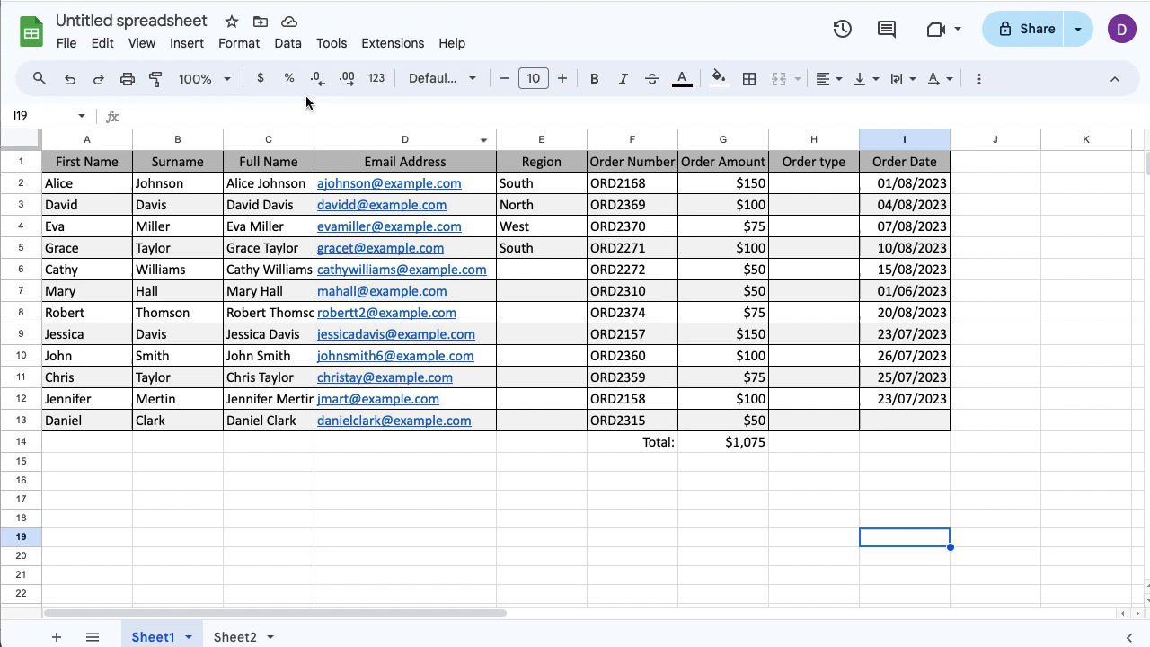
- Give cell I19 a default gray alternating-colors header fill via the Format menu
left_click(239, 43)
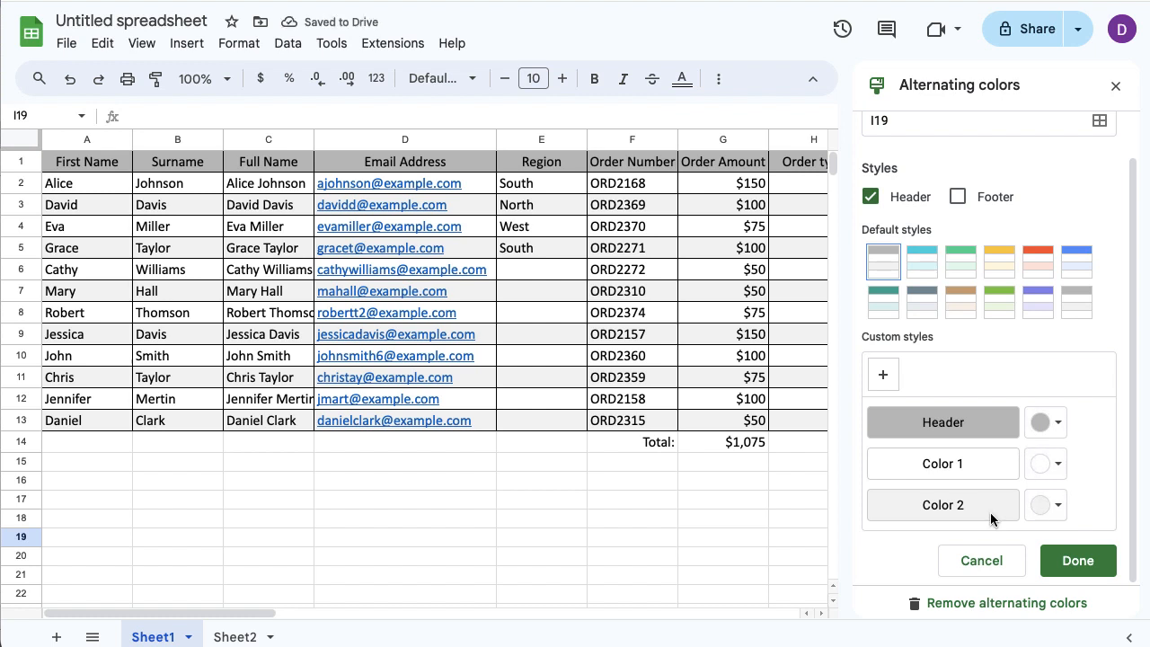
left_click(1056, 422)
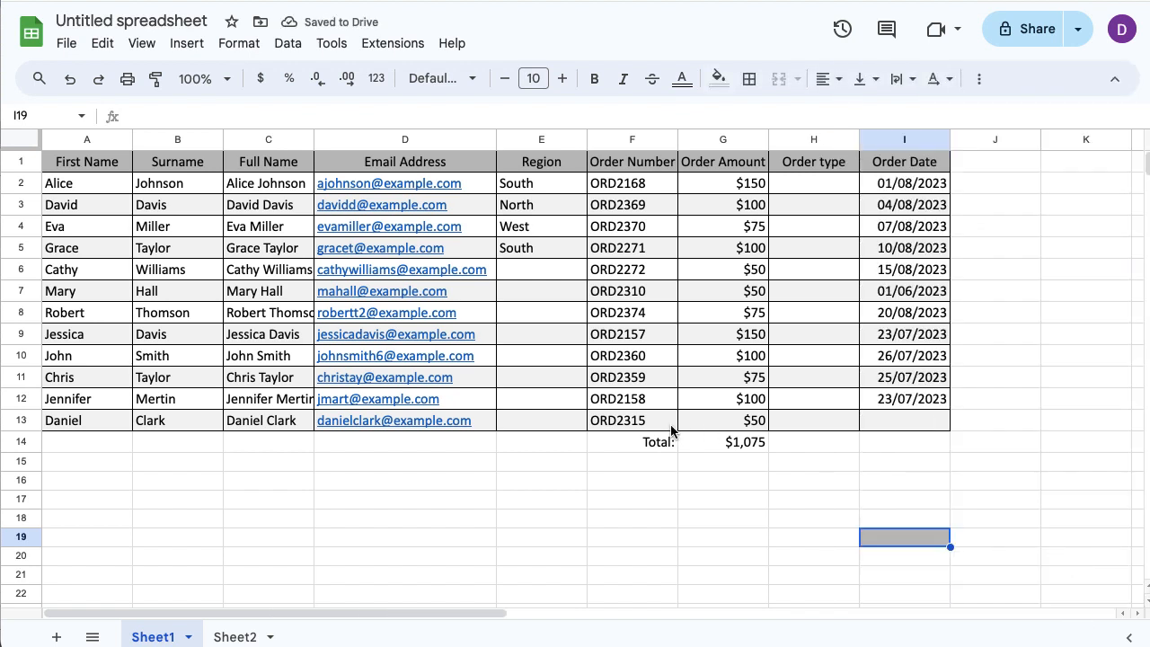
mouse_move(710, 414)
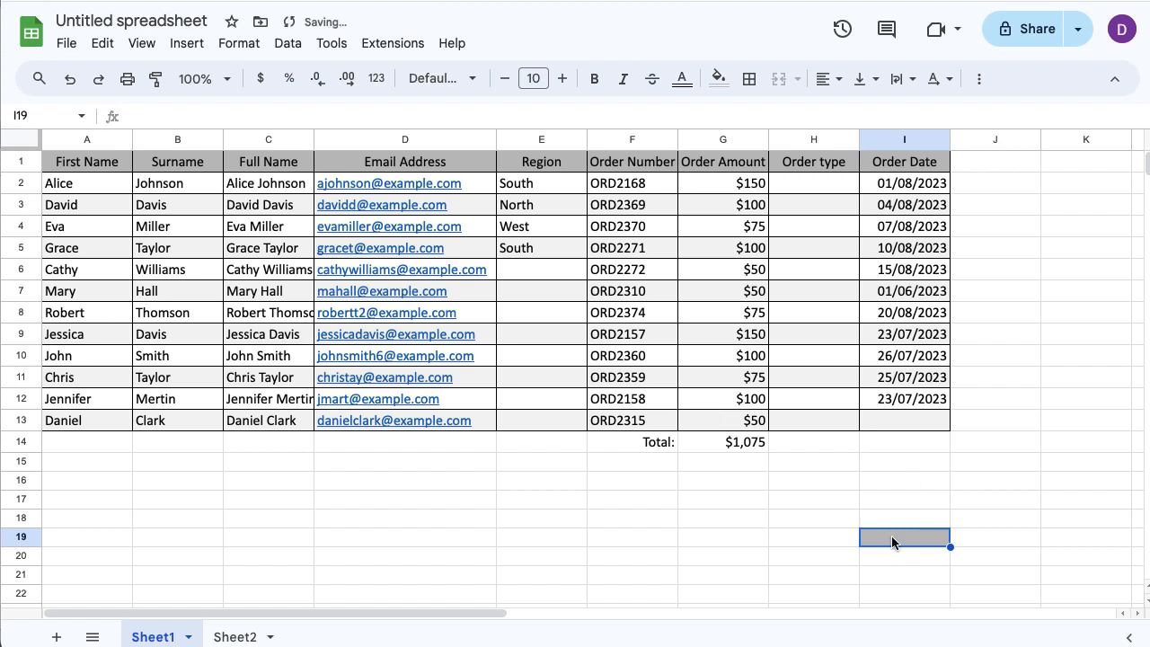
mouse_move(826, 346)
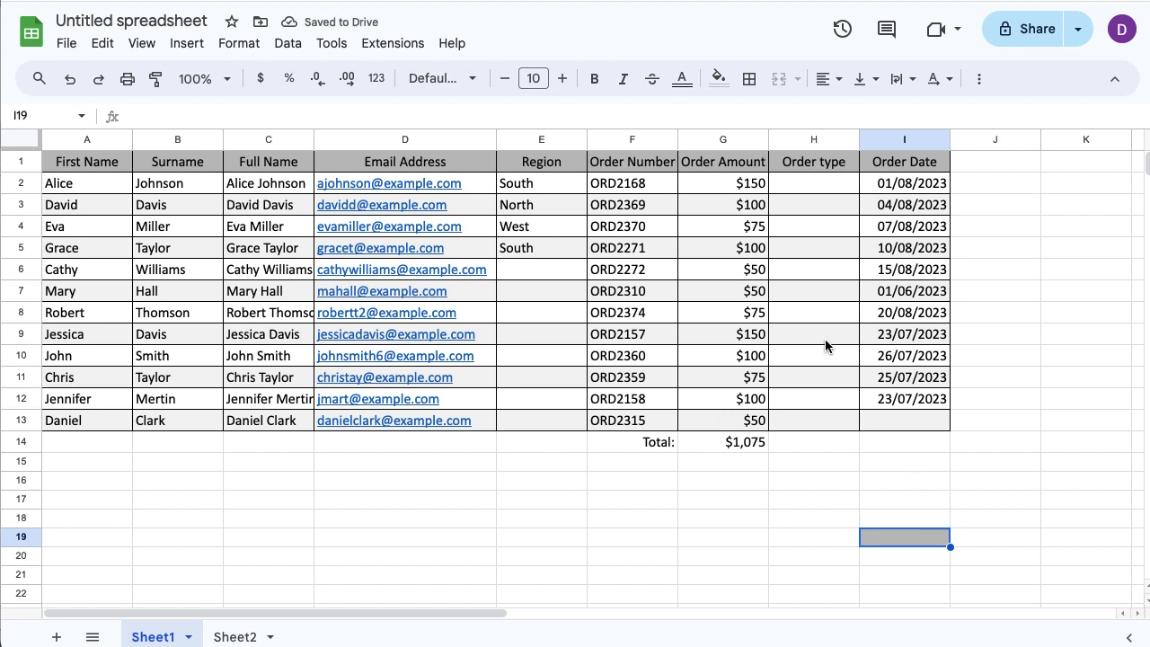
mouse_move(72, 168)
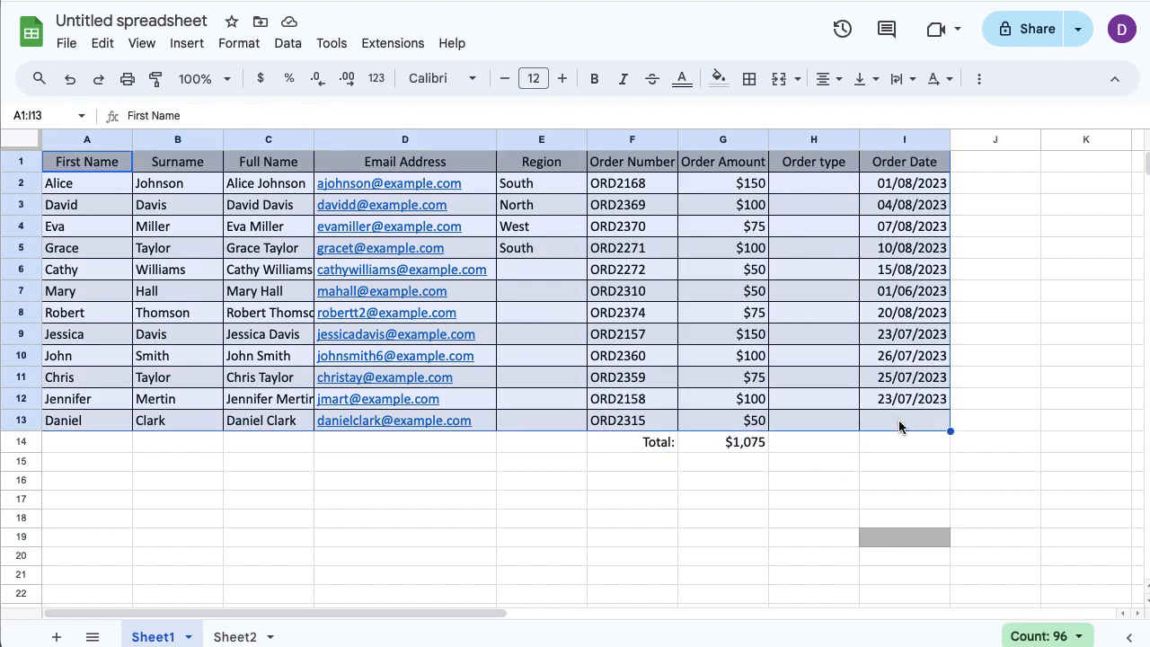
mouse_move(406, 149)
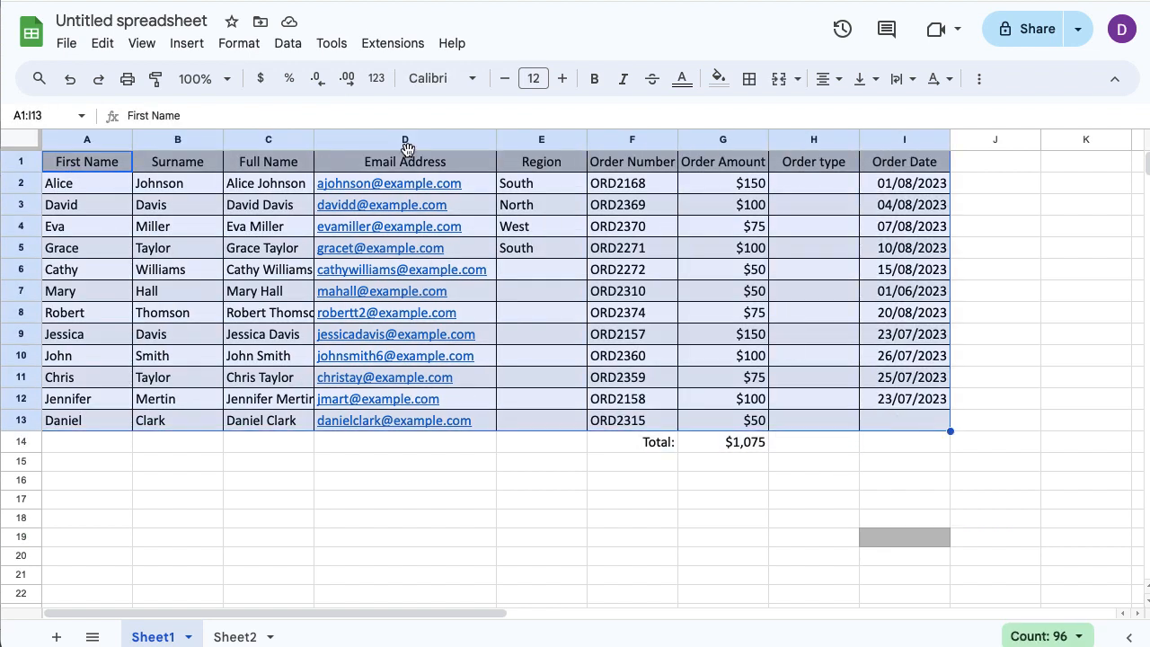
- Reapply alternating colors to A1:I13 with a light gray Color 2 and confirm with Done
left_click(238, 43)
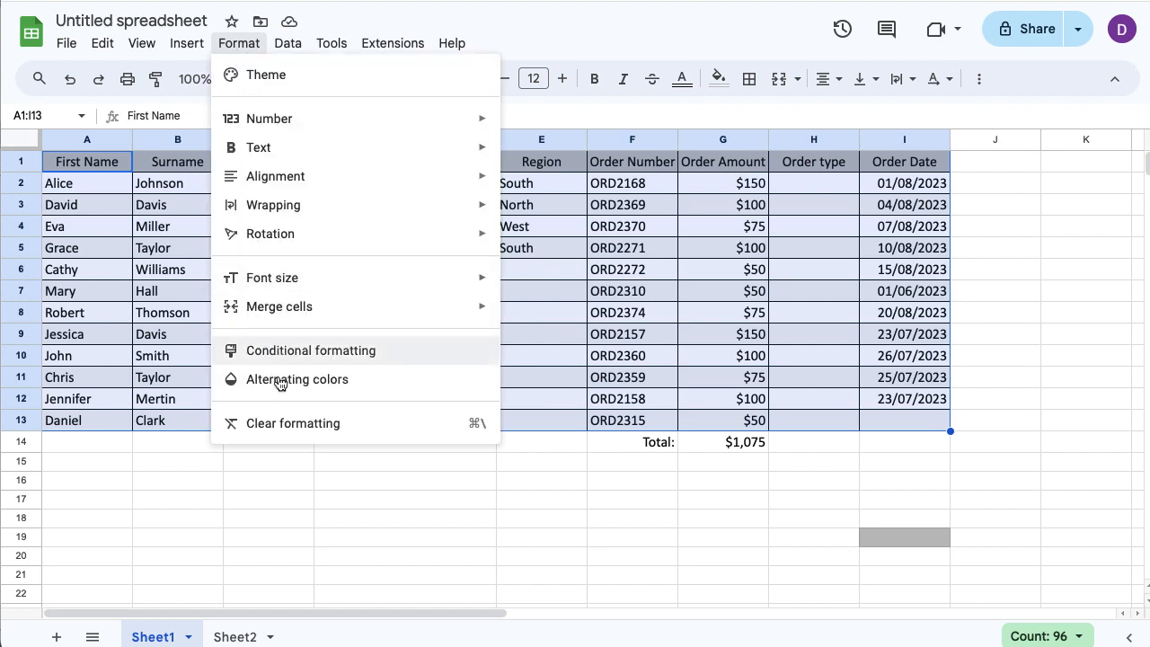
left_click(296, 377)
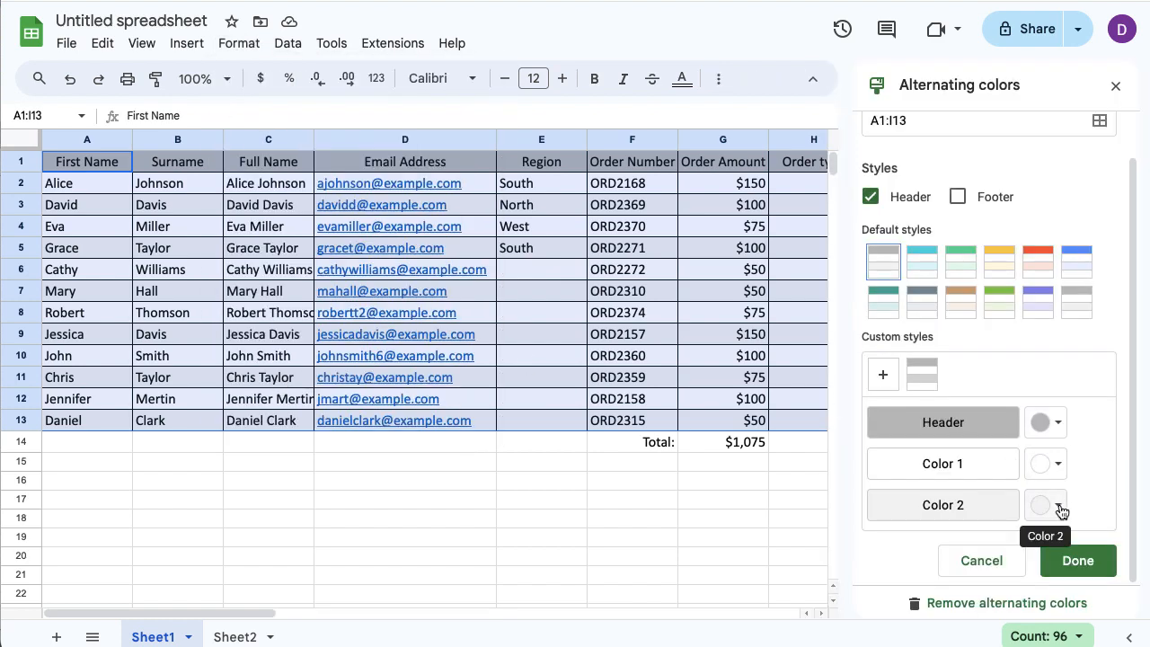
left_click(1058, 505)
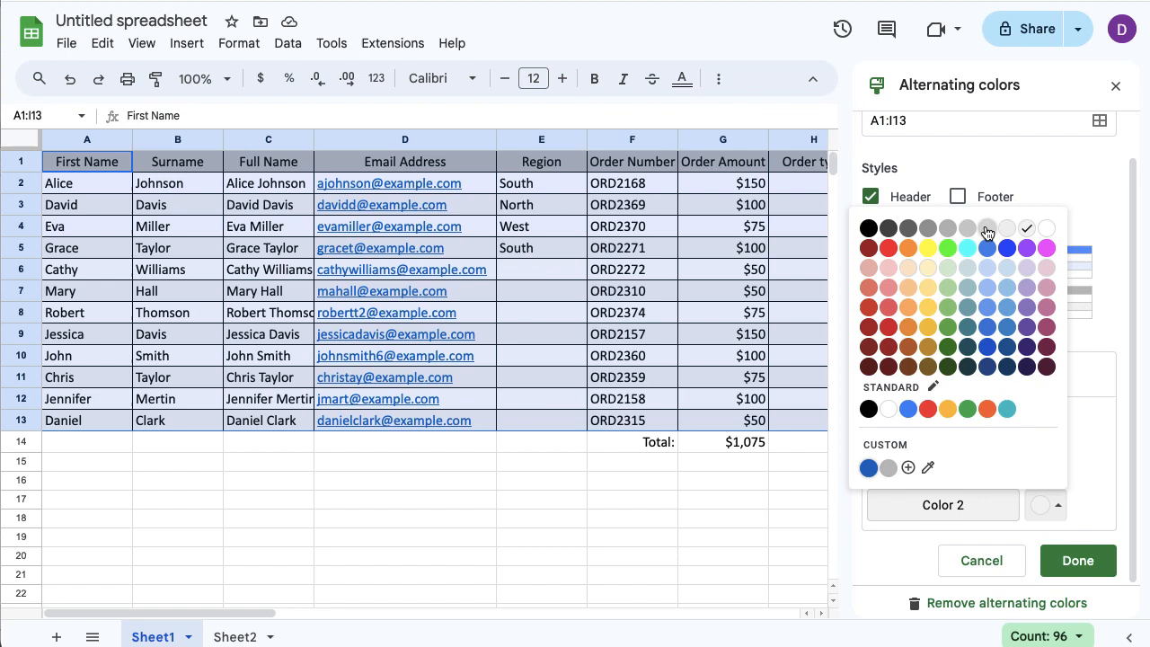
left_click(1006, 227)
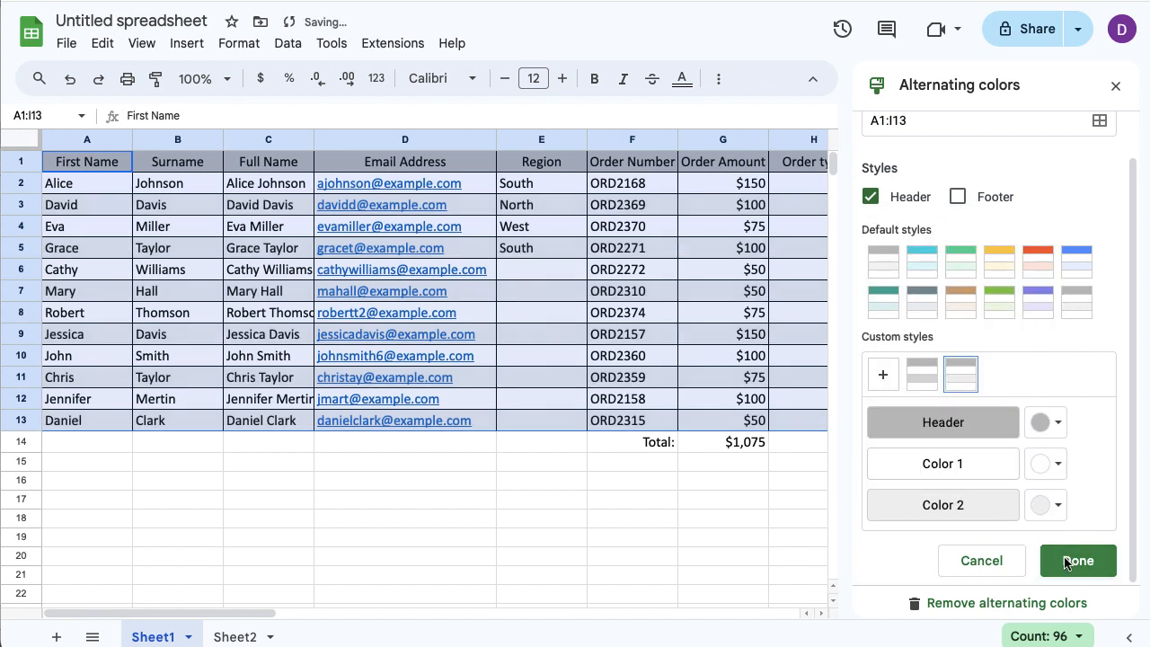
left_click(1077, 561)
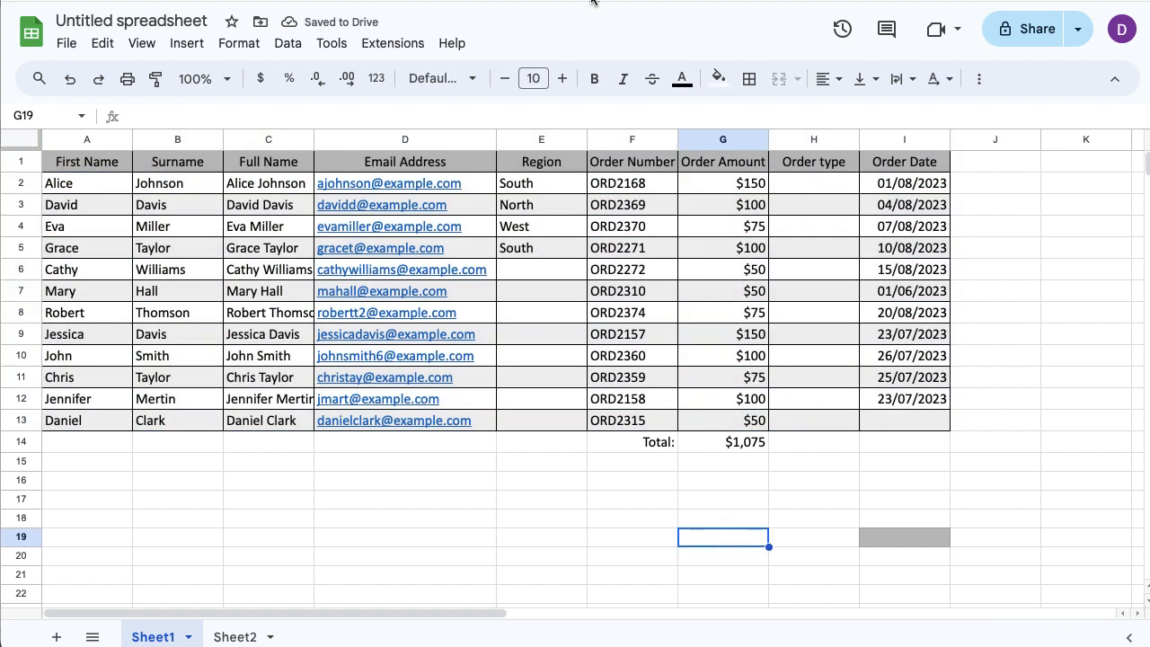
mouse_move(722, 559)
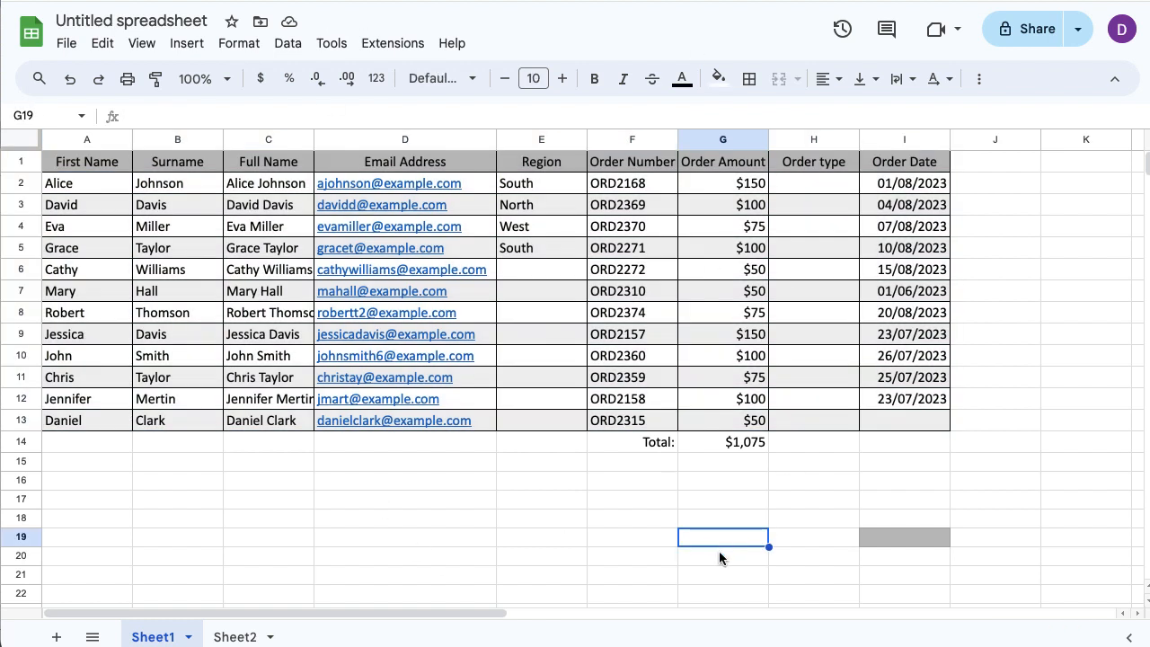